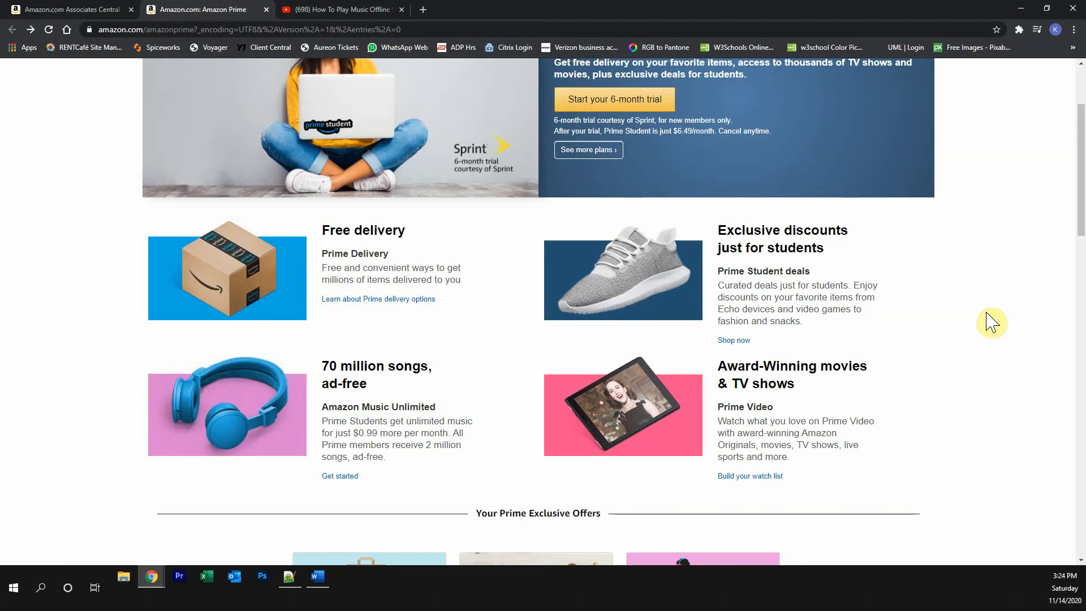
pyautogui.moveTo(1020, 301)
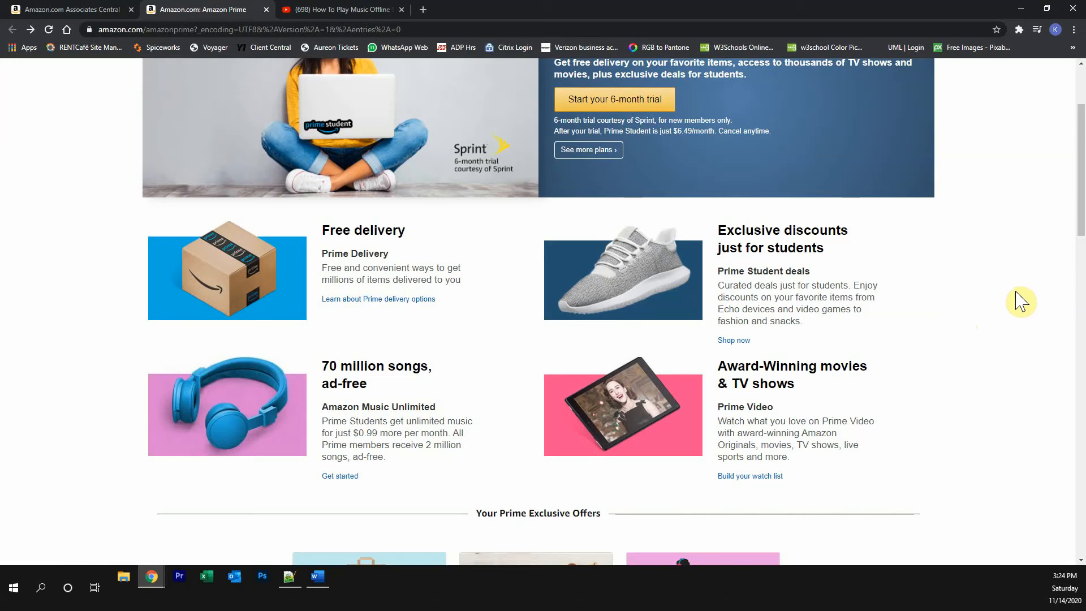
pyautogui.moveTo(424, 289)
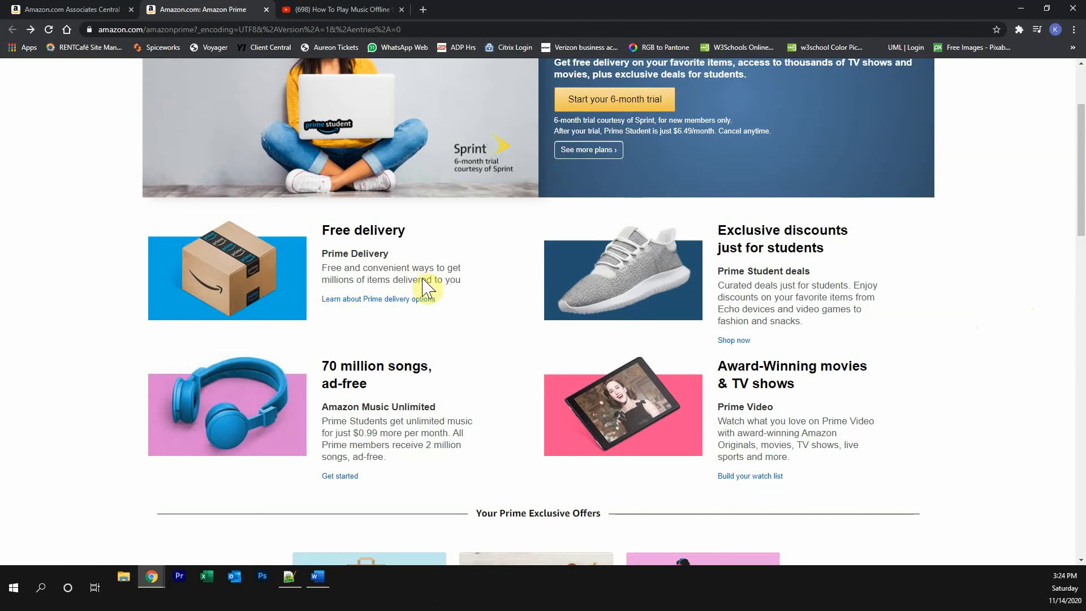
pyautogui.moveTo(535, 278)
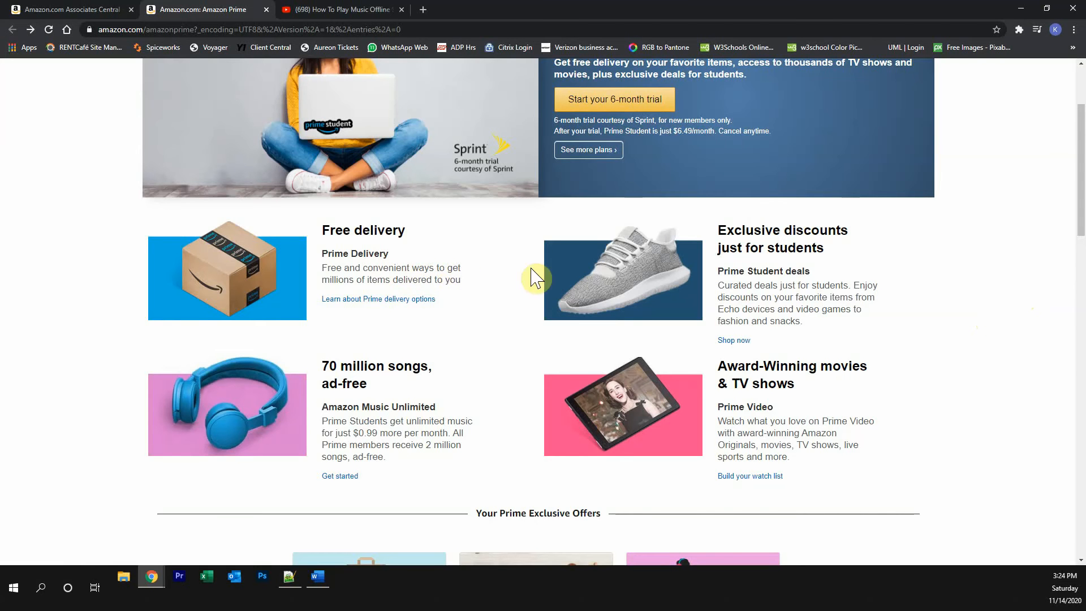
pyautogui.moveTo(835, 258)
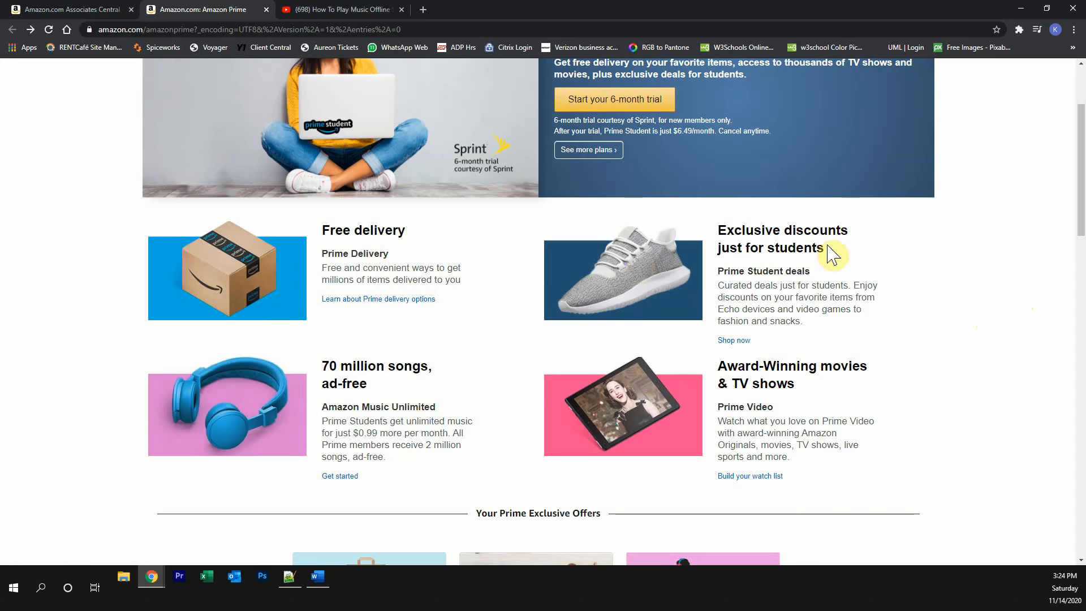
pyautogui.moveTo(355, 396)
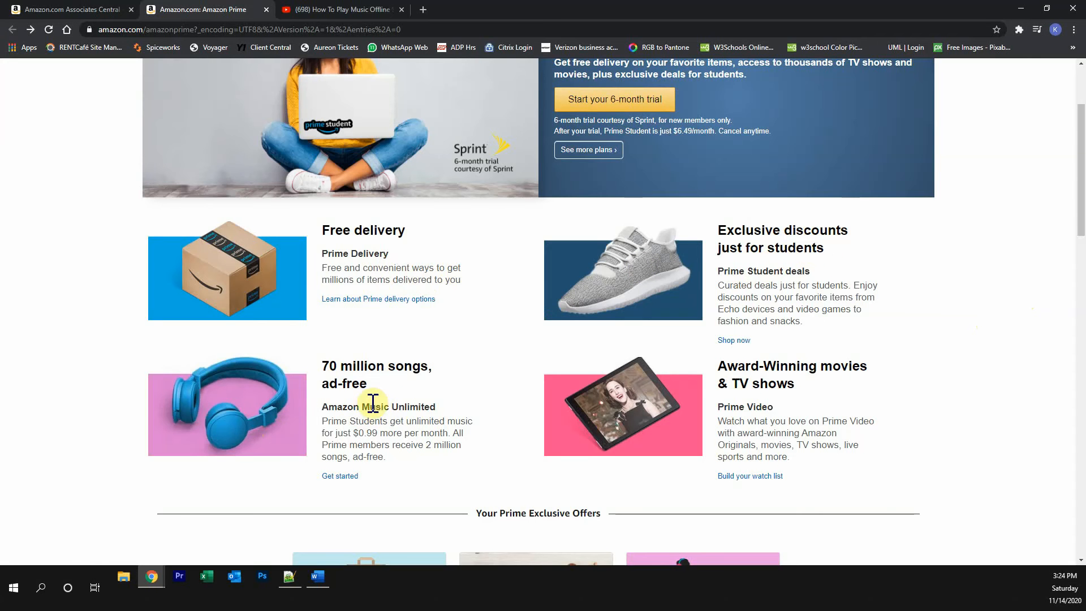
# Browse the Prime Student benefits and offers, then switch to the YouTube offline-music video
pyautogui.scroll(-3)
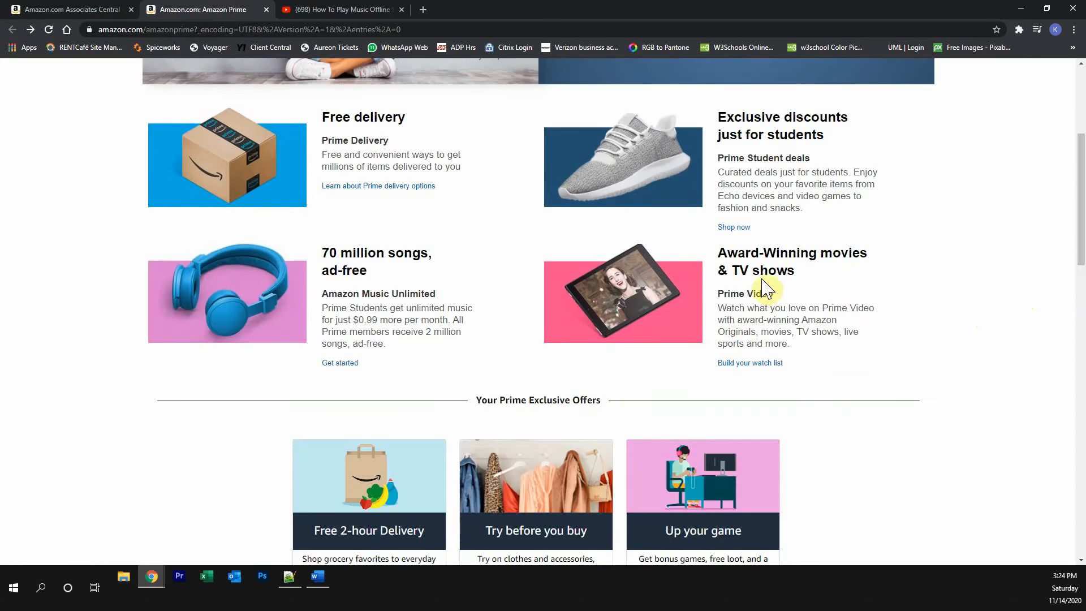
pyautogui.scroll(-3)
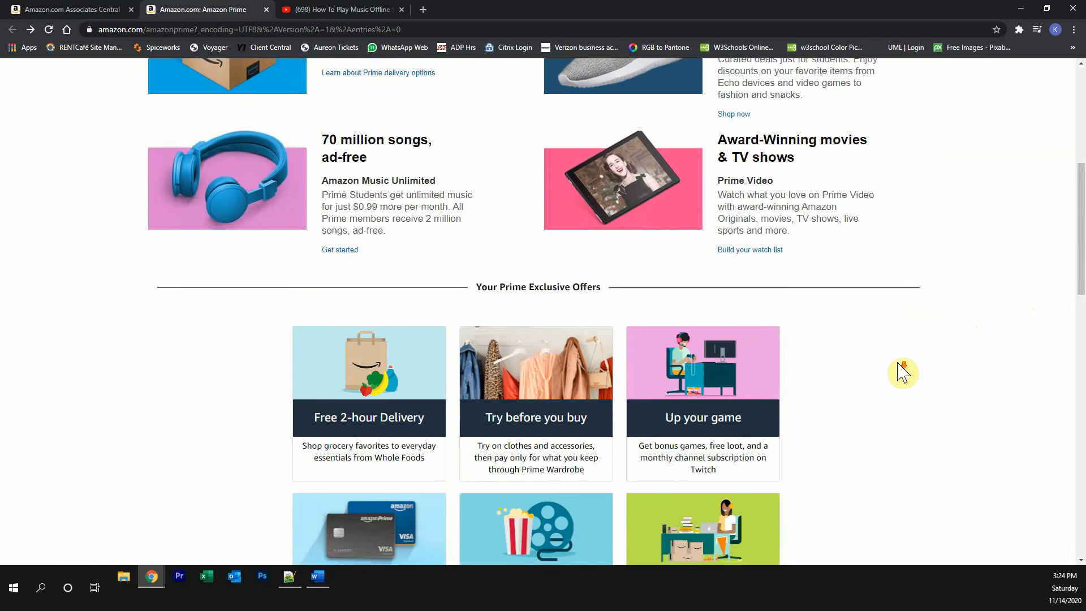
pyautogui.scroll(-3)
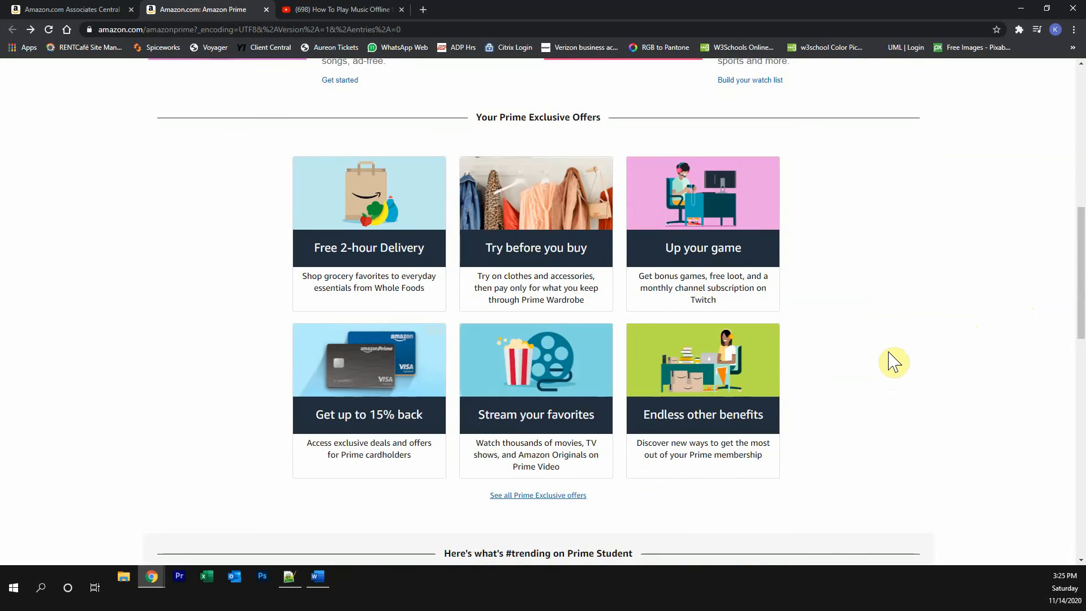
pyautogui.scroll(3)
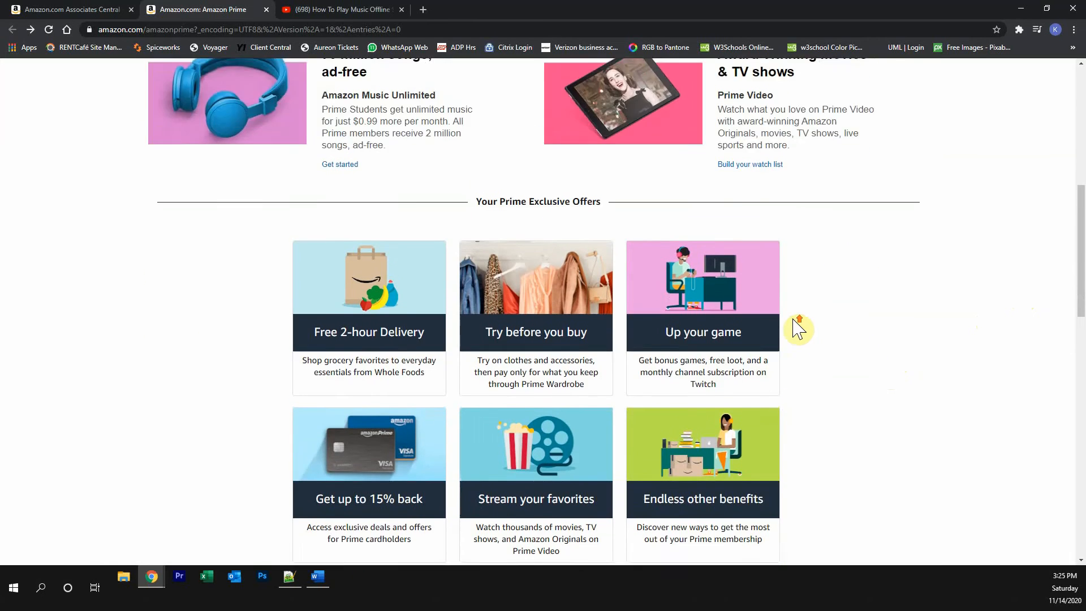
pyautogui.scroll(3)
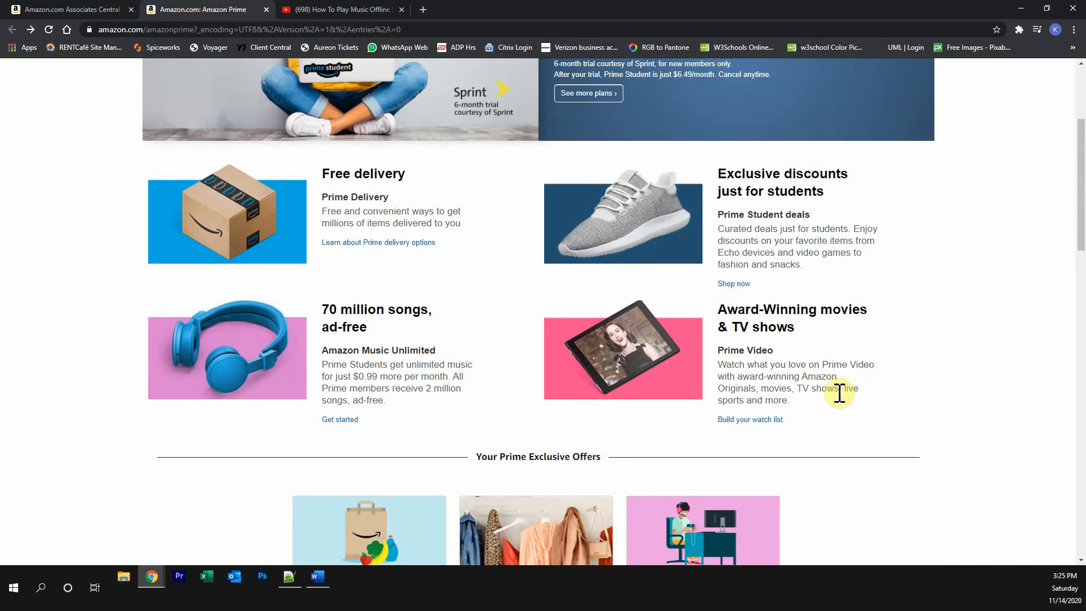
pyautogui.click(345, 9)
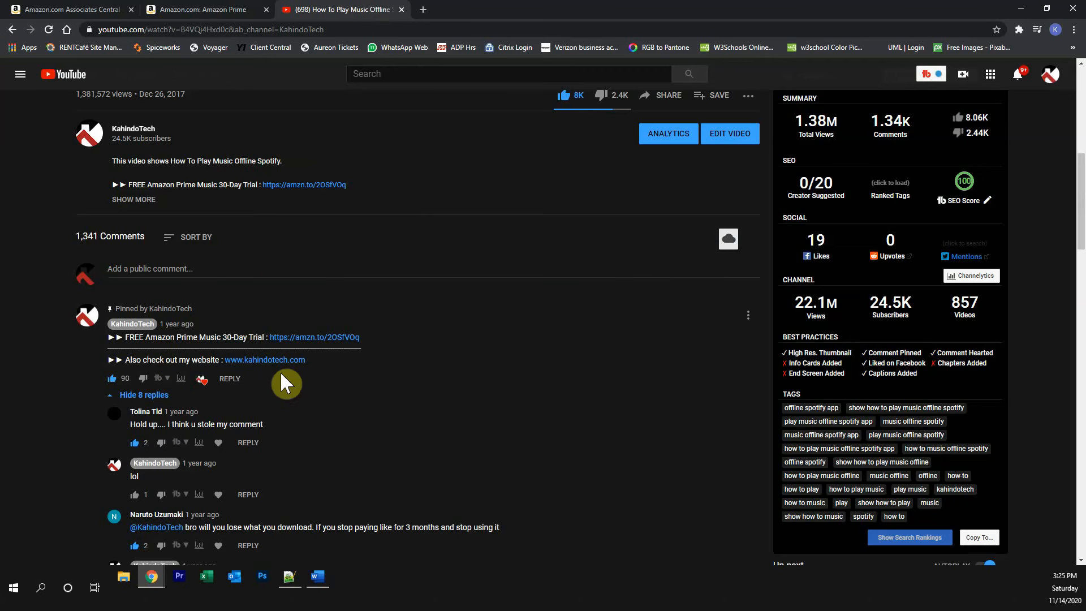
pyautogui.moveTo(323, 337)
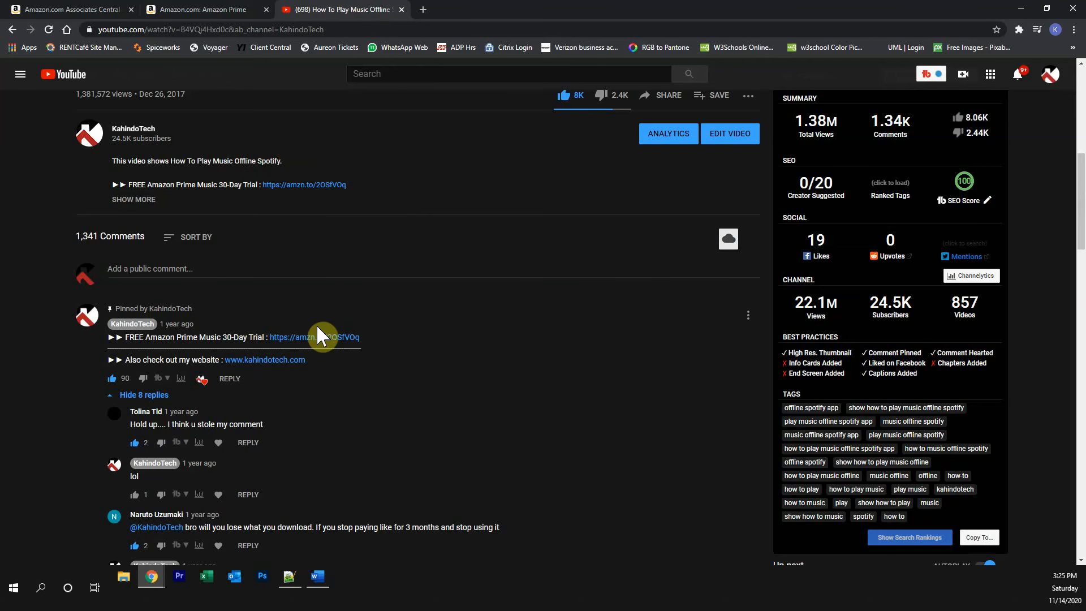
pyautogui.moveTo(234, 18)
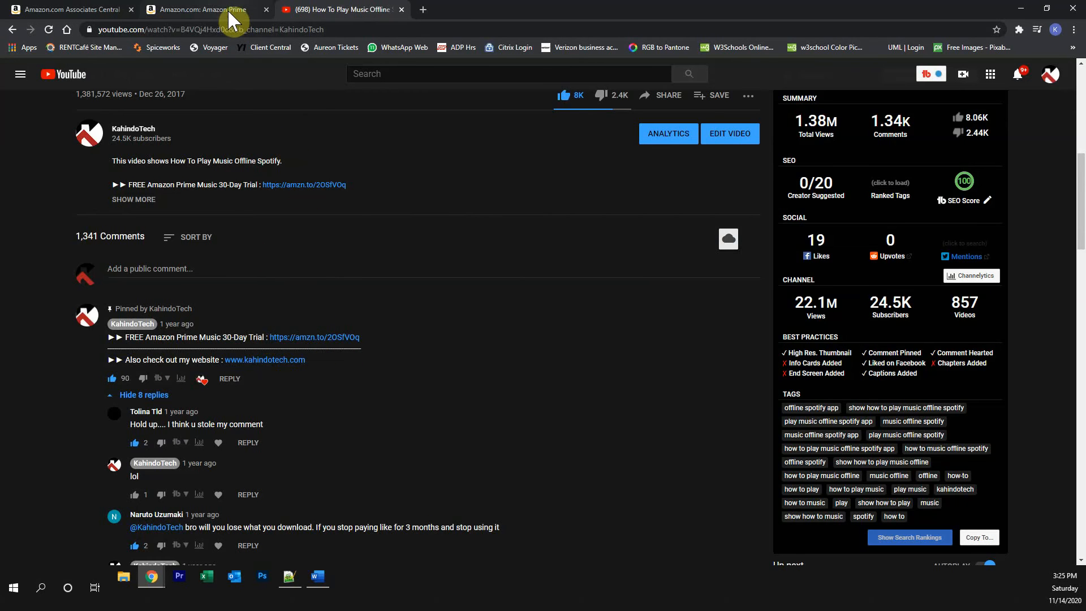
# From the Prime Student banner, show the other Prime plans with the 30-day free trial
pyautogui.click(215, 10)
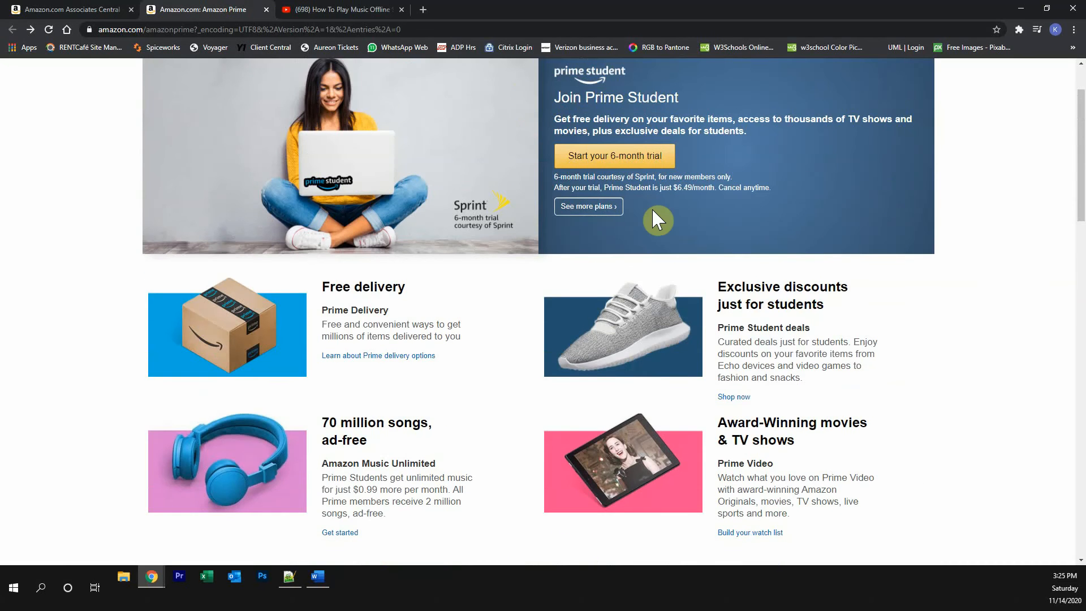
pyautogui.moveTo(689, 187)
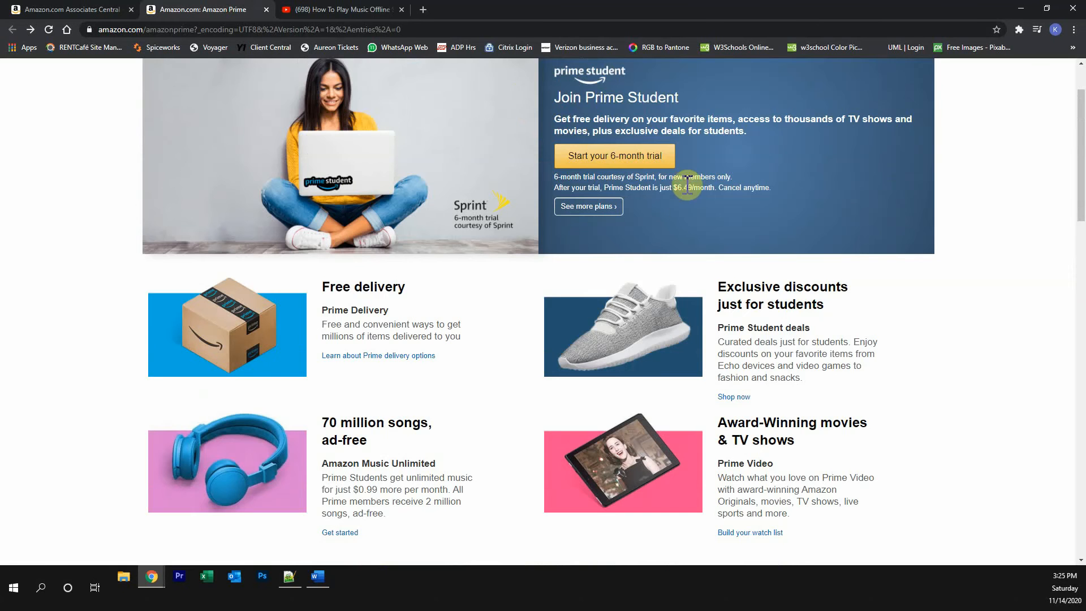
pyautogui.moveTo(586, 179)
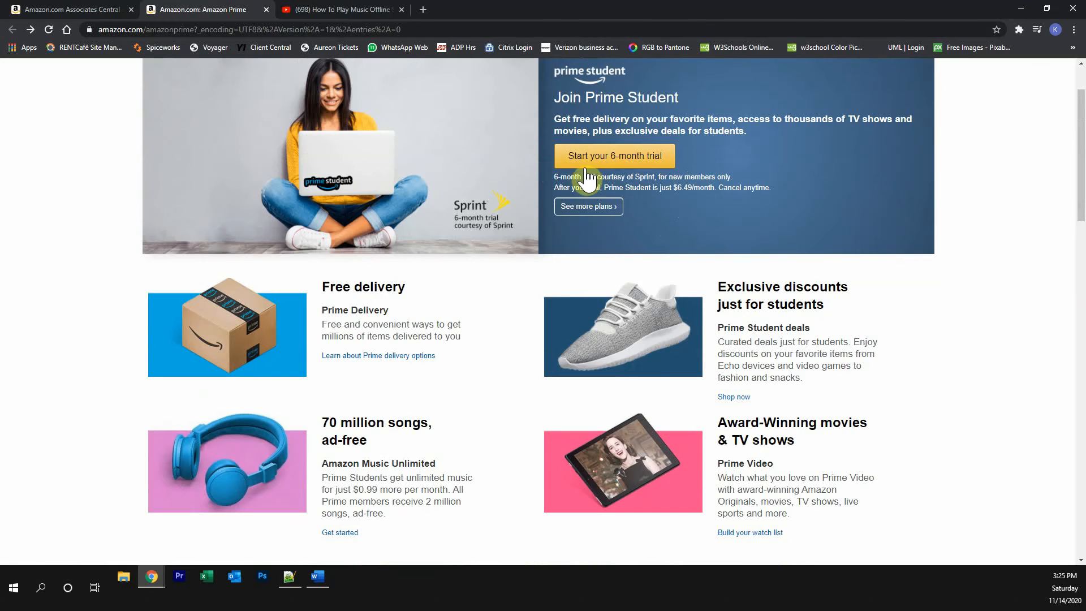
pyautogui.moveTo(643, 181)
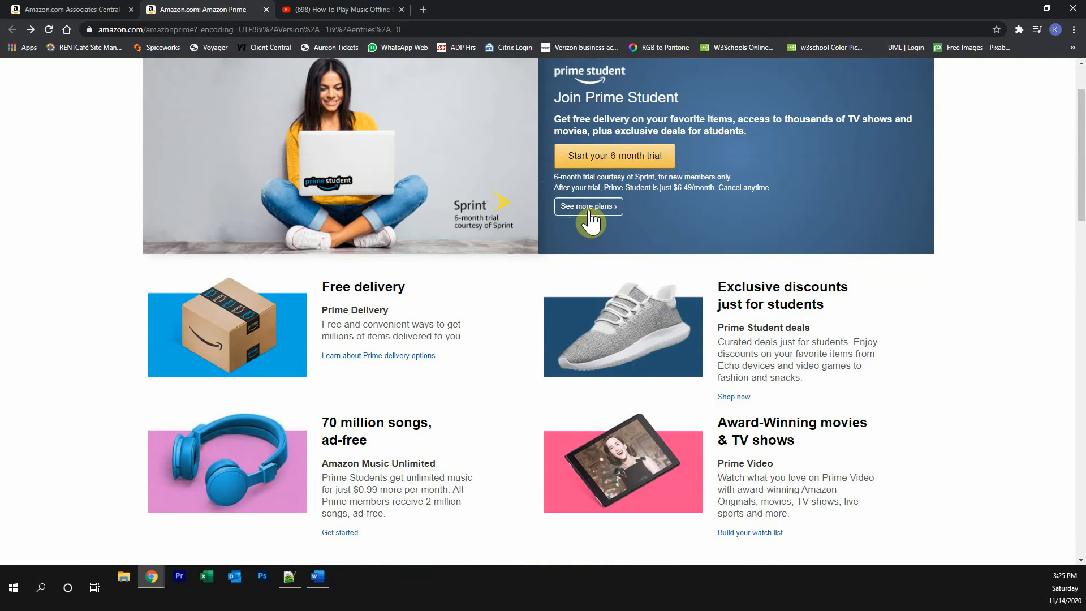
pyautogui.click(588, 206)
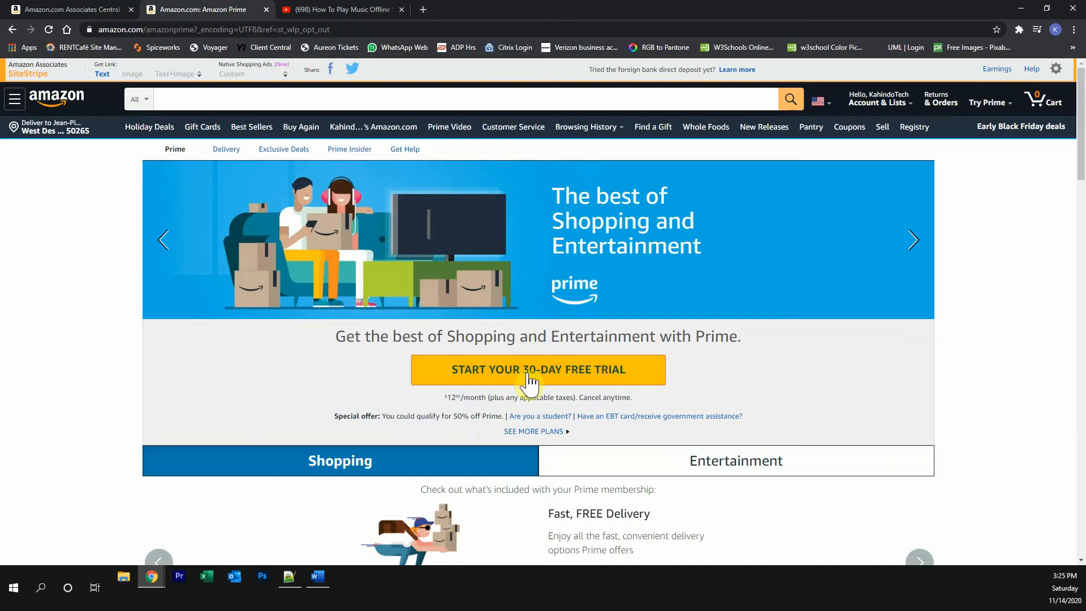
pyautogui.moveTo(516, 397)
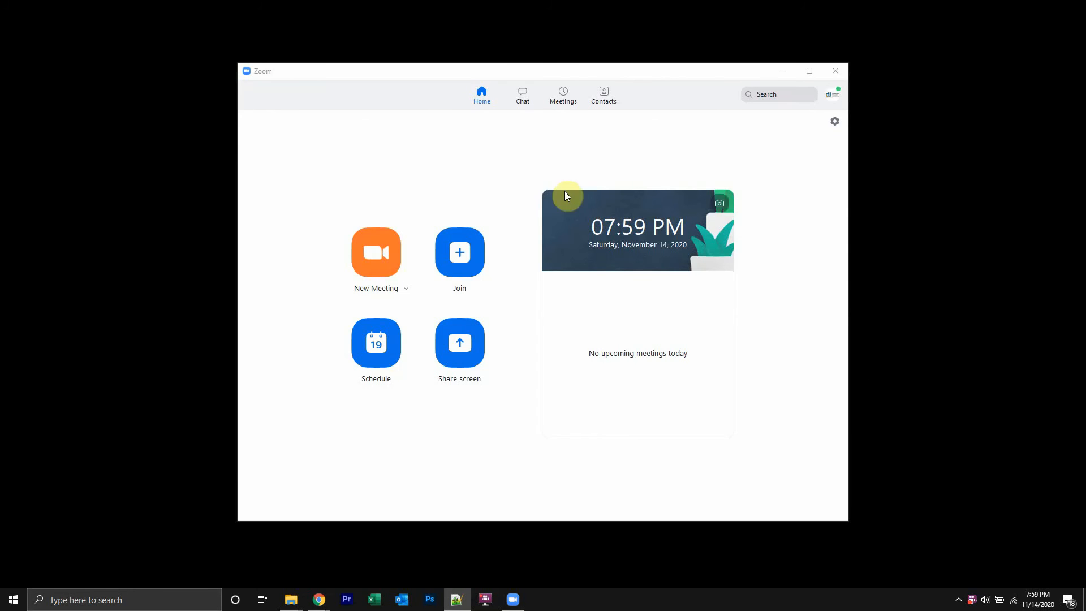
pyautogui.moveTo(523, 104)
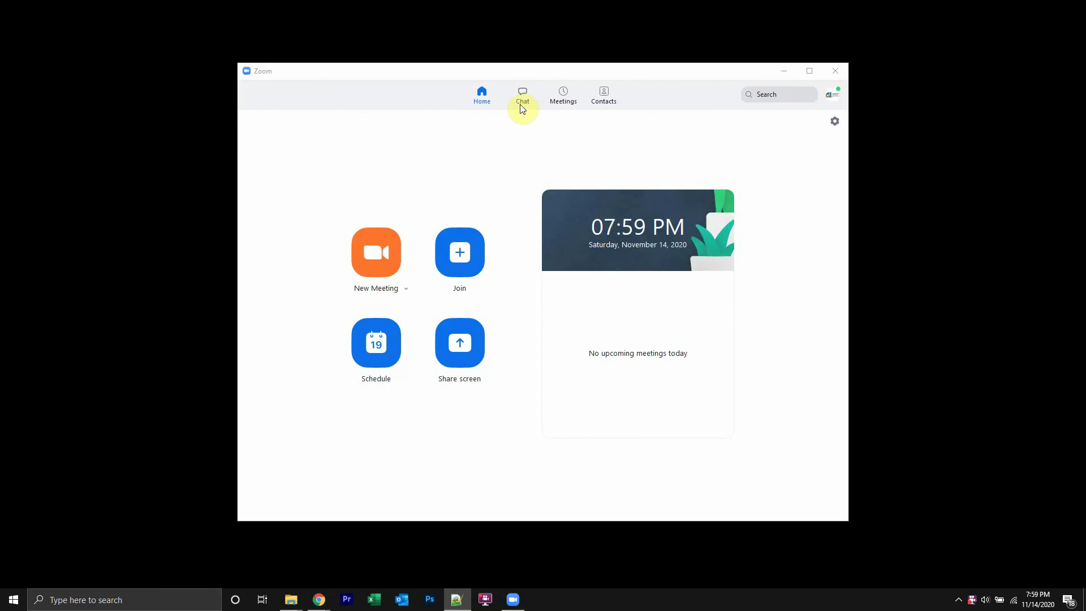
# Visit Chat and Home, ending on the Contacts tab showing My Contacts
pyautogui.click(523, 95)
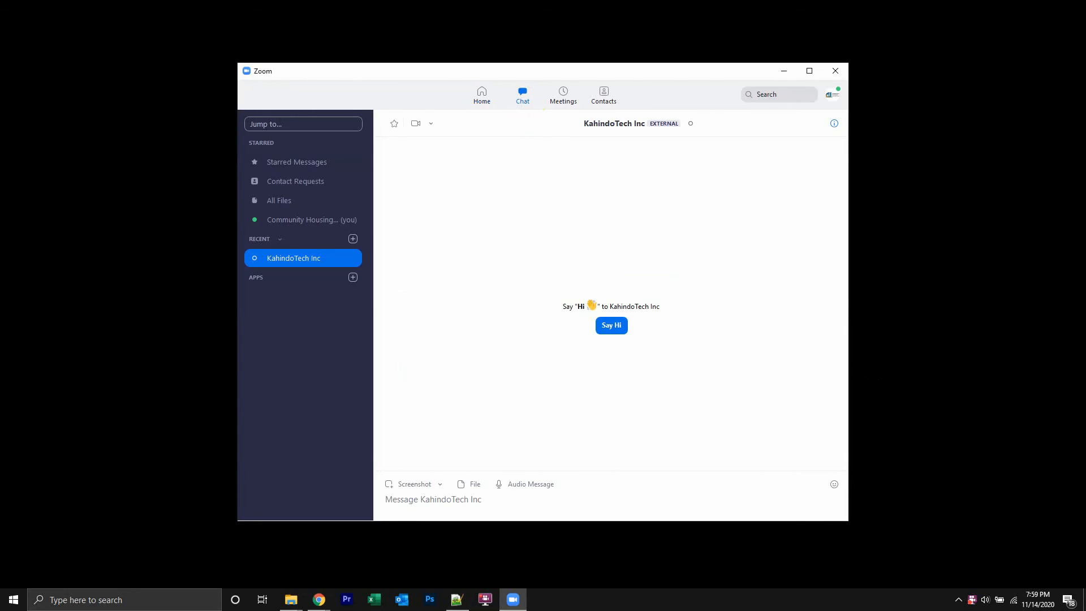
pyautogui.moveTo(331, 197)
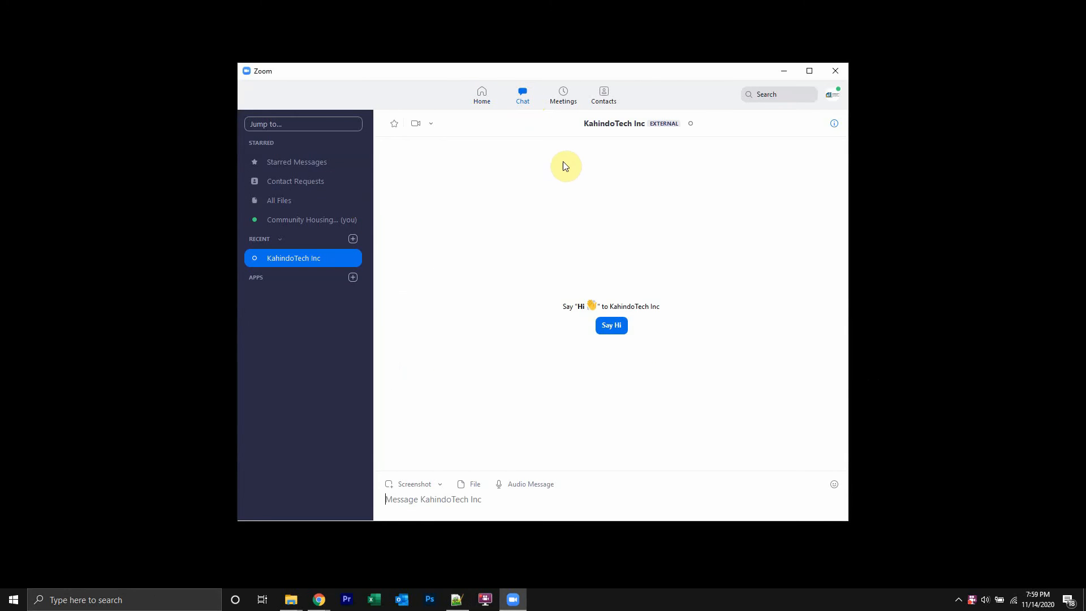
pyautogui.click(604, 95)
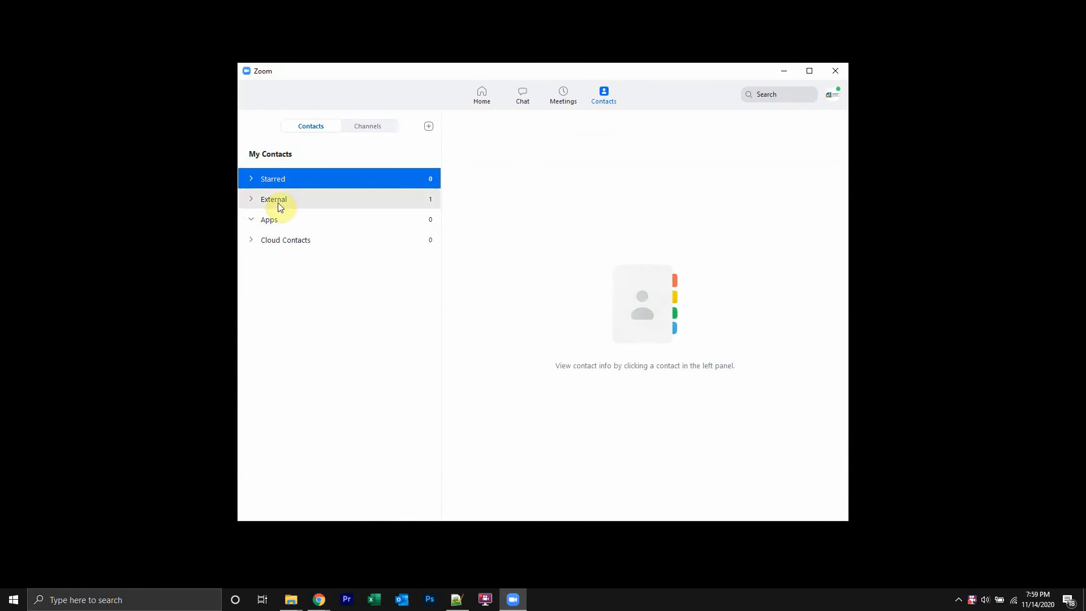
pyautogui.moveTo(523, 107)
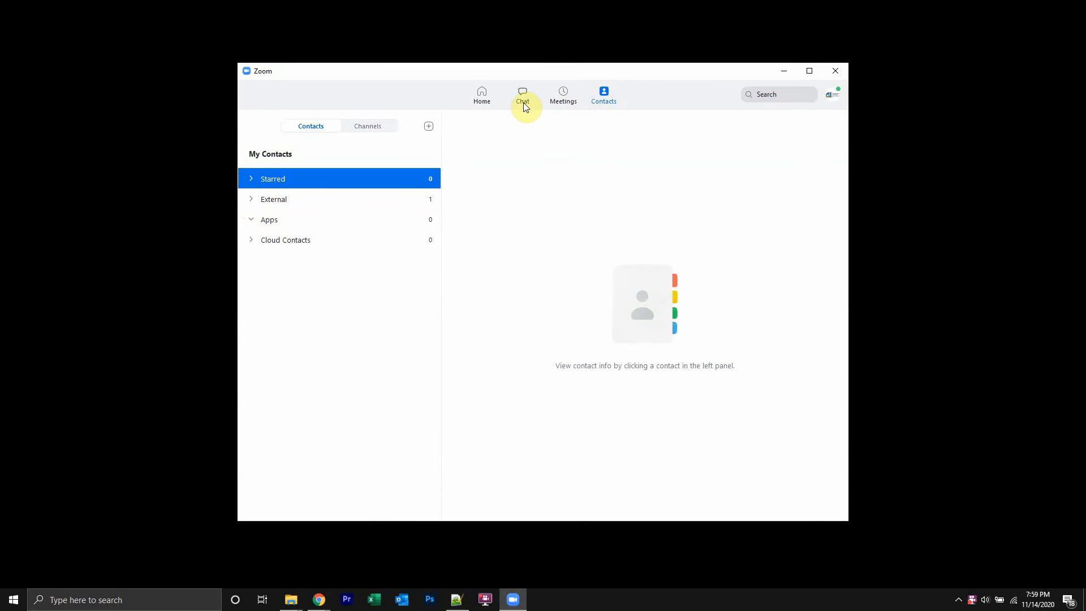
pyautogui.click(482, 95)
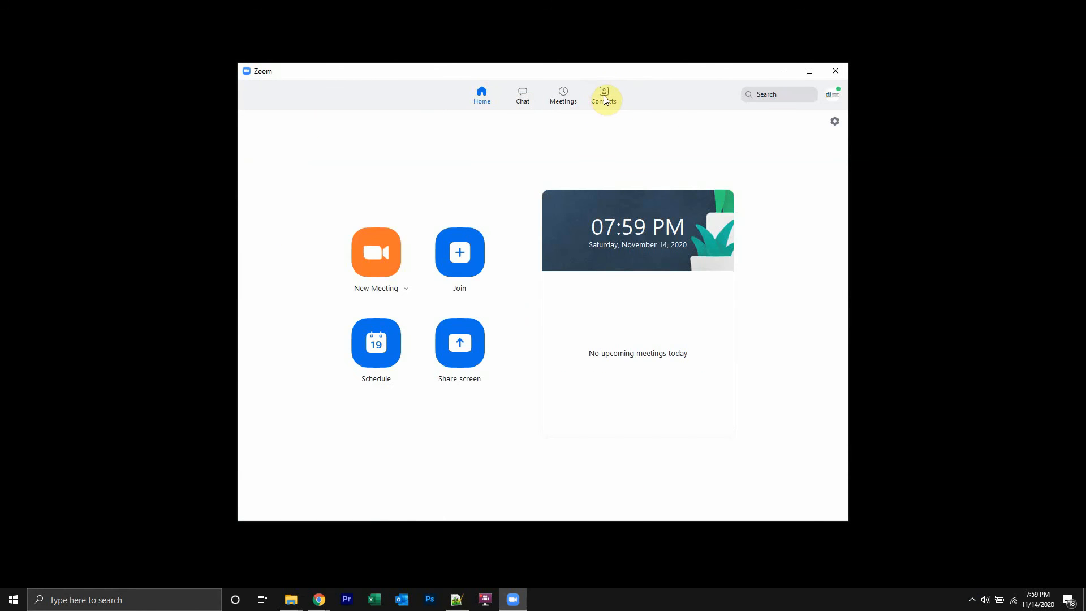
pyautogui.click(604, 93)
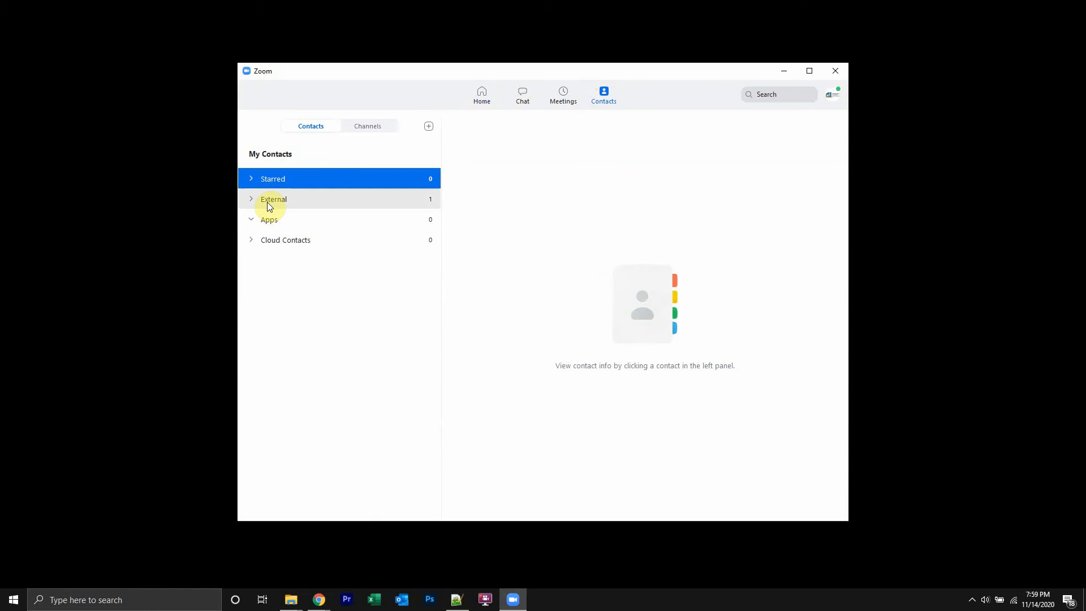
# Expand the External group and view KahindoTech Inc's contact profile
pyautogui.click(272, 199)
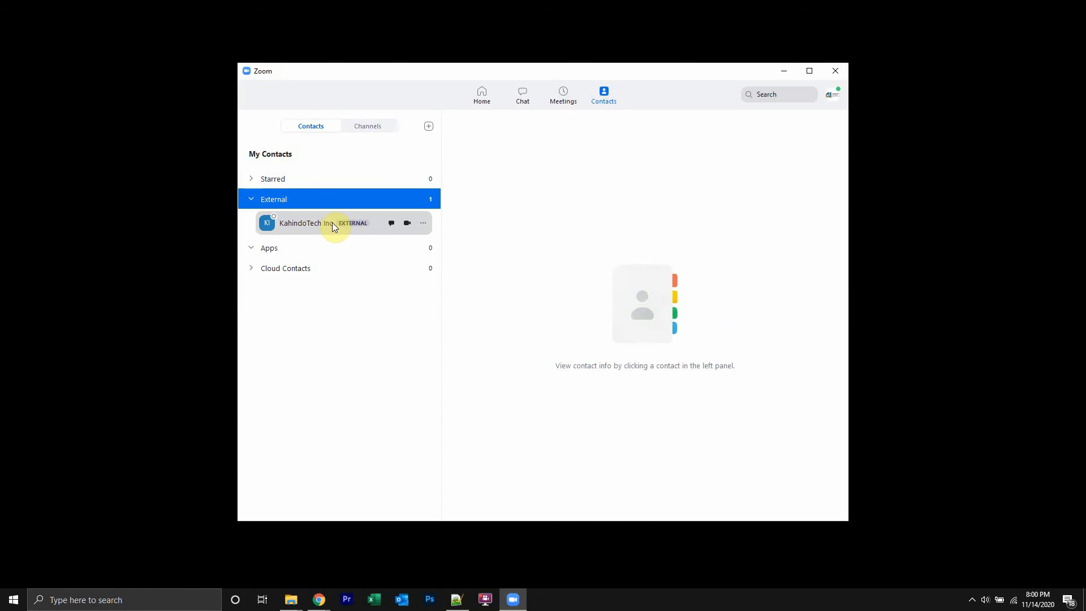
pyautogui.click(307, 223)
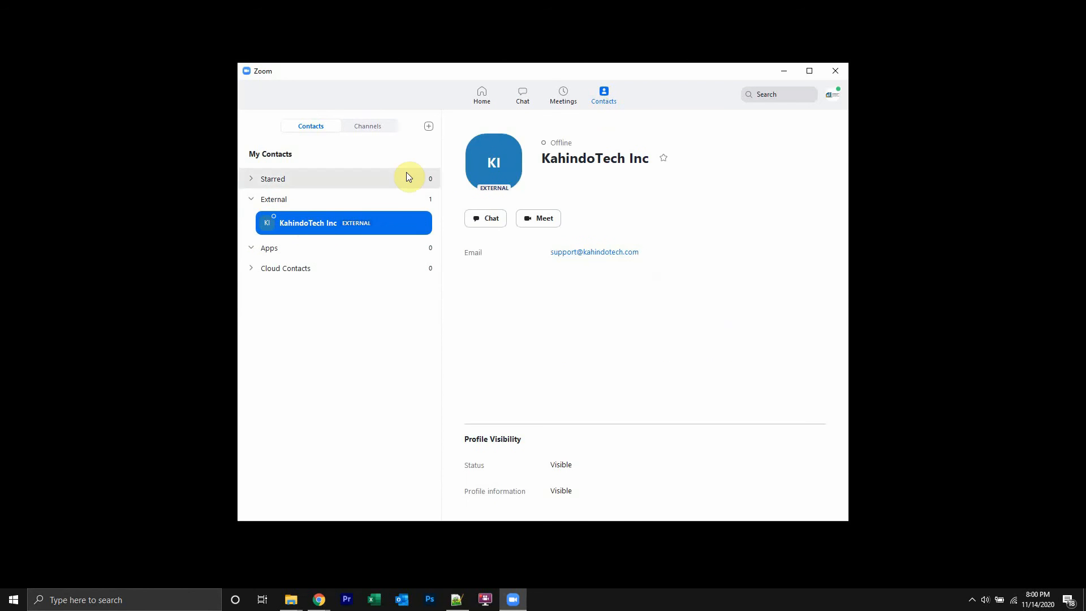
pyautogui.moveTo(462, 171)
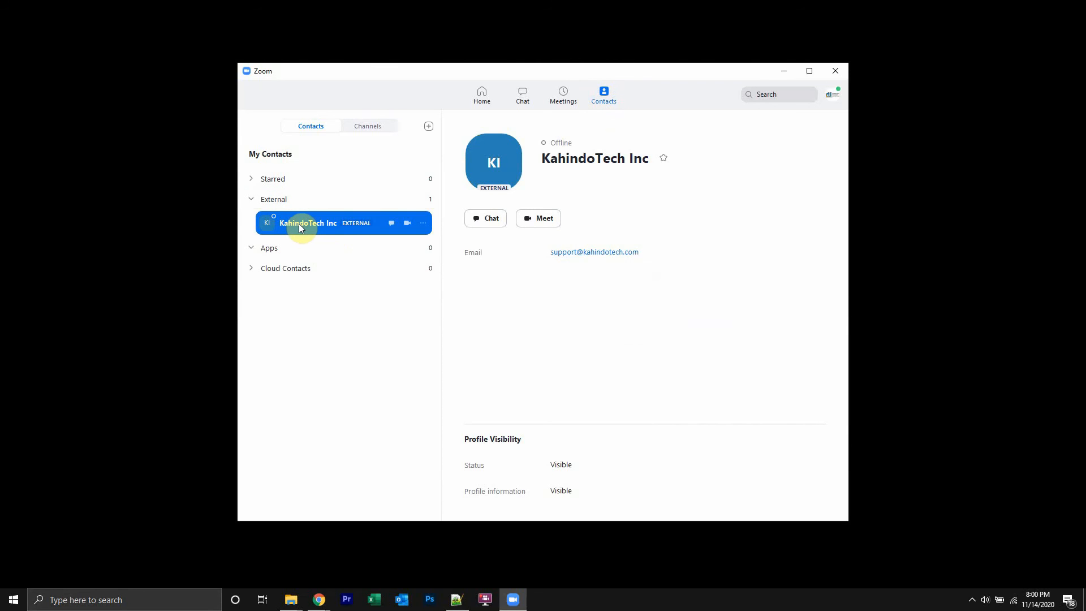
pyautogui.moveTo(316, 230)
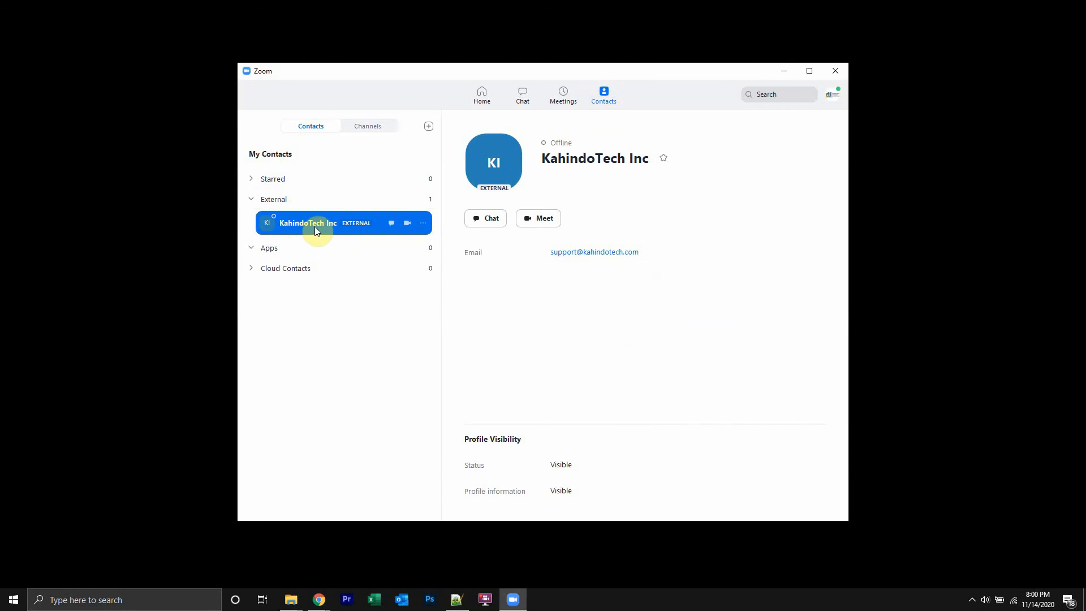
pyautogui.moveTo(651, 146)
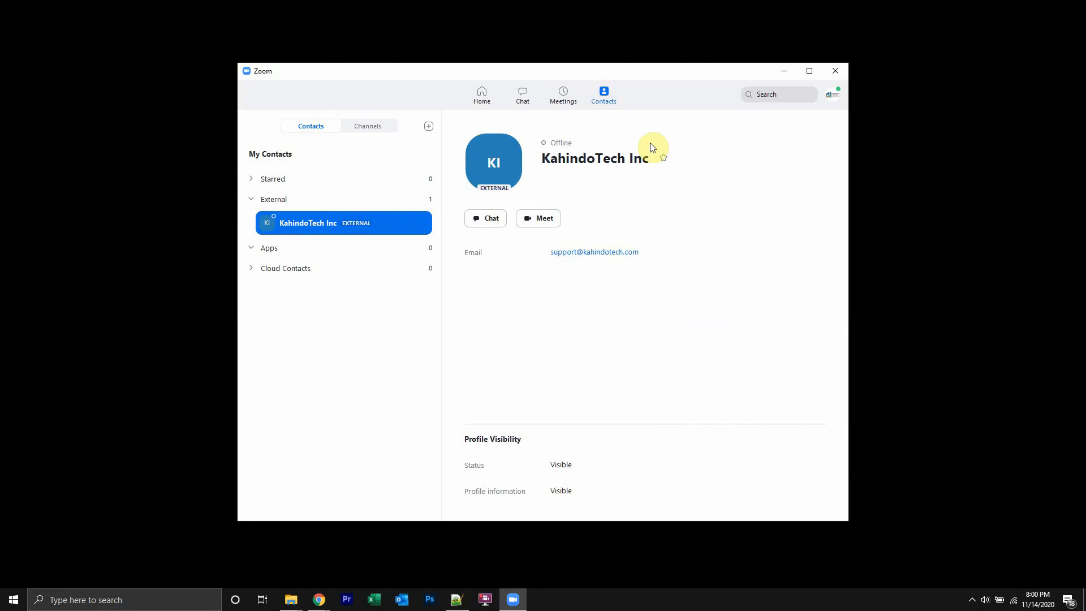
pyautogui.moveTo(491, 201)
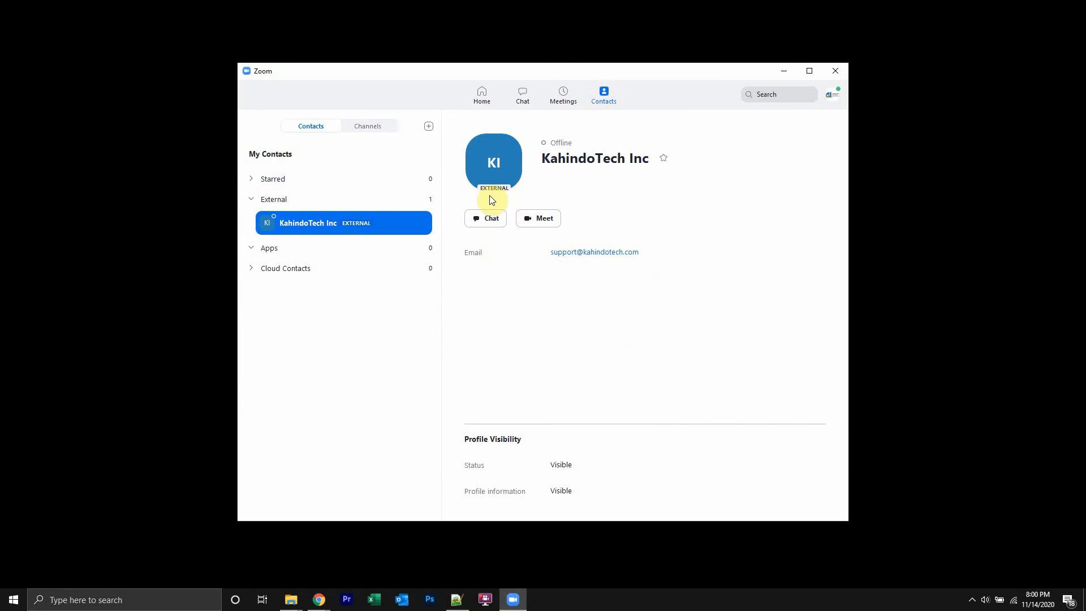
# Start a chat with KahindoTech Inc and draft 'Hel... tried the free amazon prime tial', fixing the typo
pyautogui.click(486, 219)
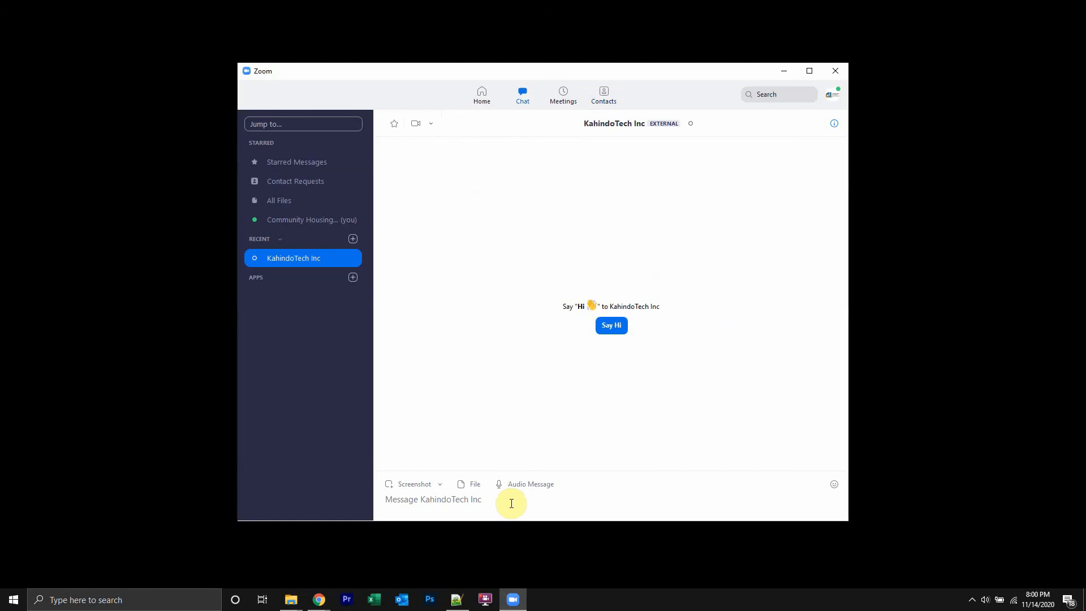
pyautogui.write('Hello, how are? Have')
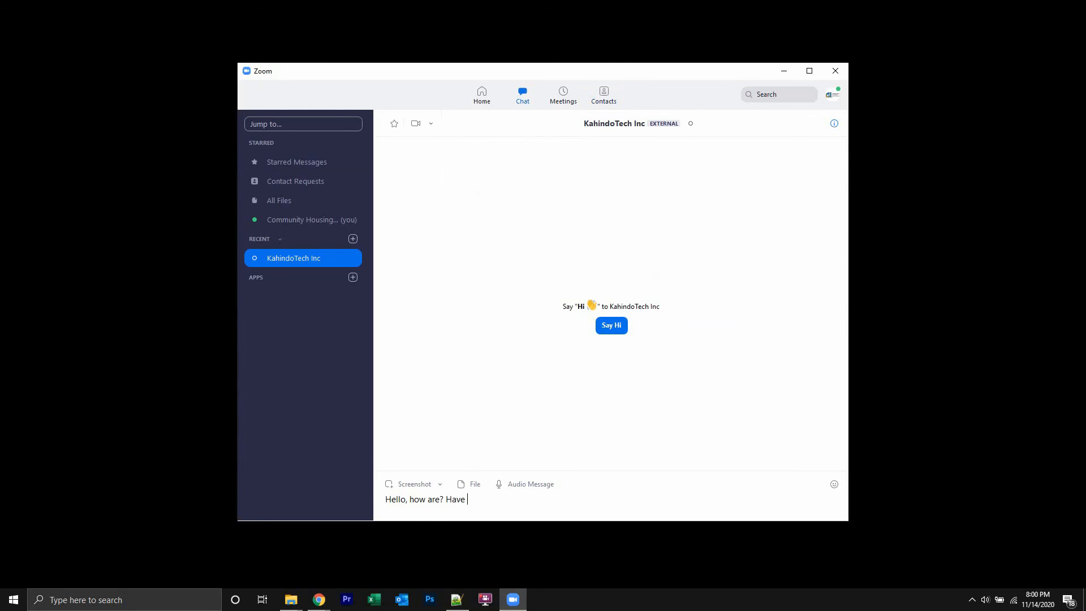
pyautogui.write('tried th')
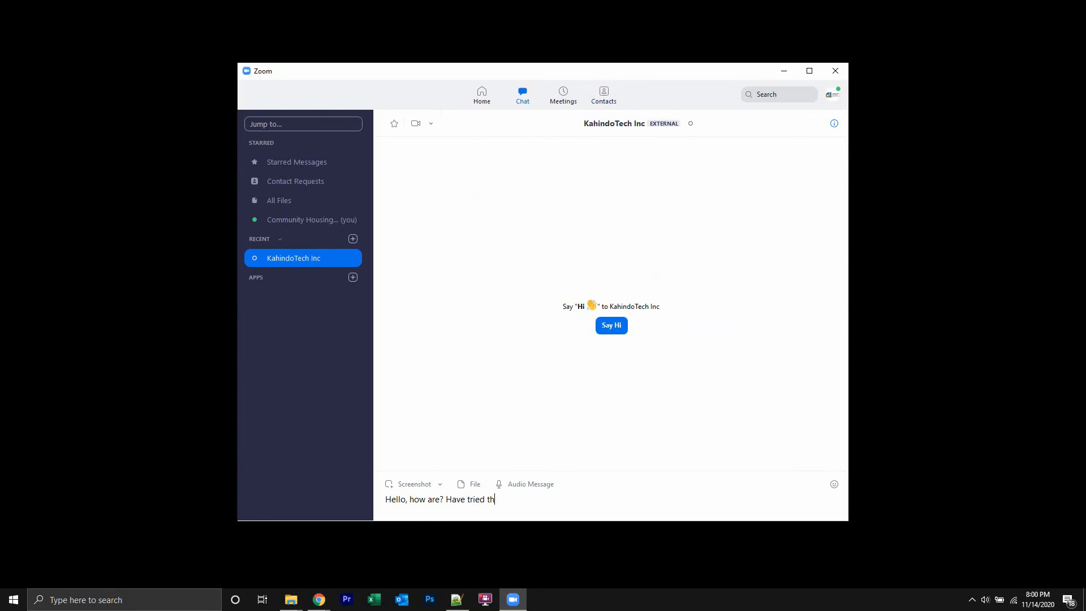
pyautogui.write('e free amazo')
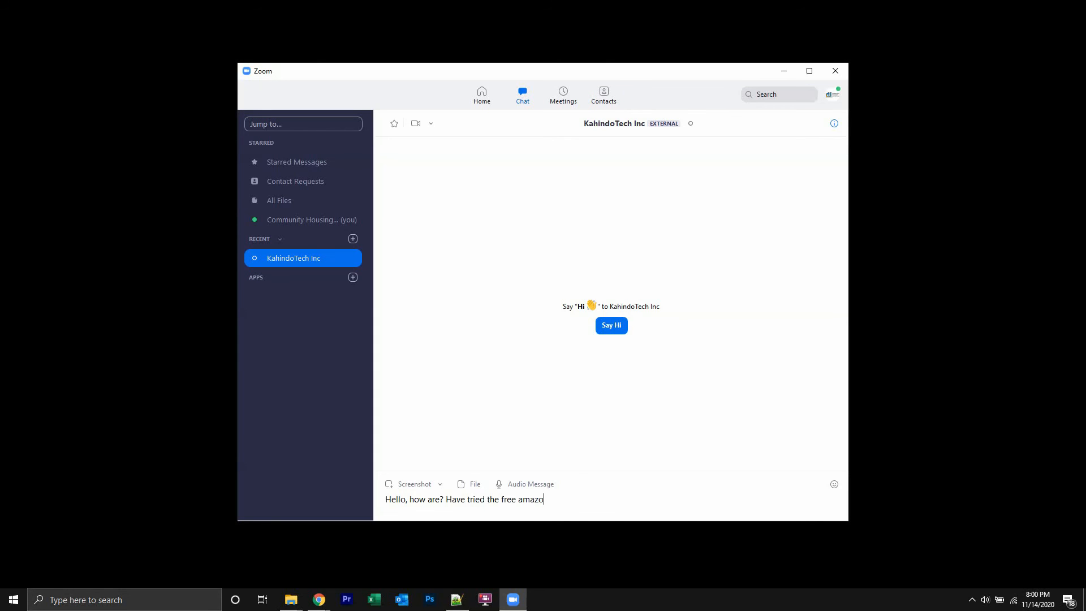
pyautogui.write('n prime t')
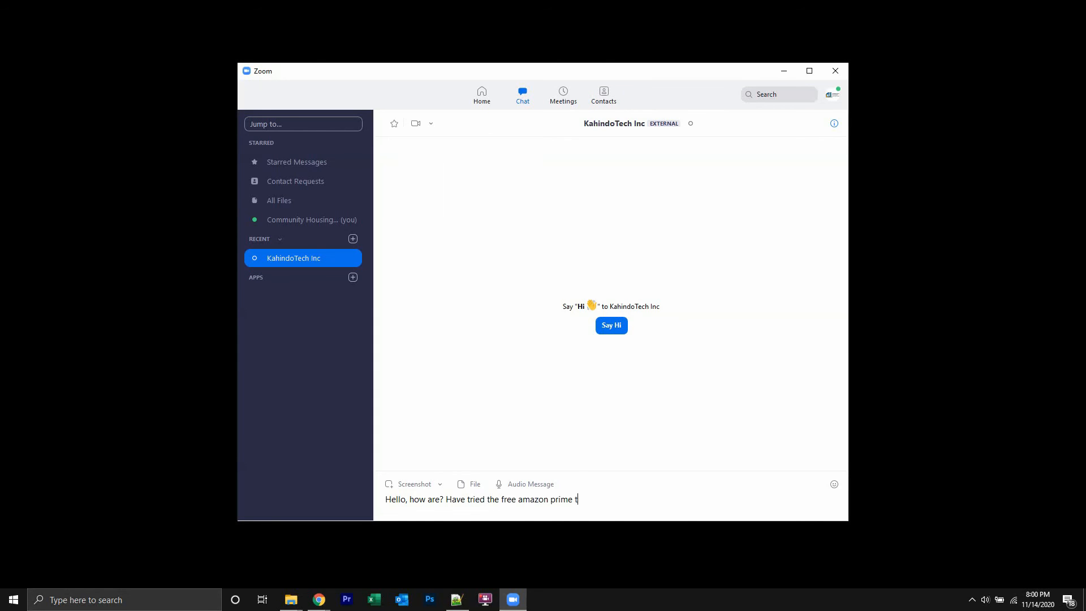
pyautogui.write('ial')
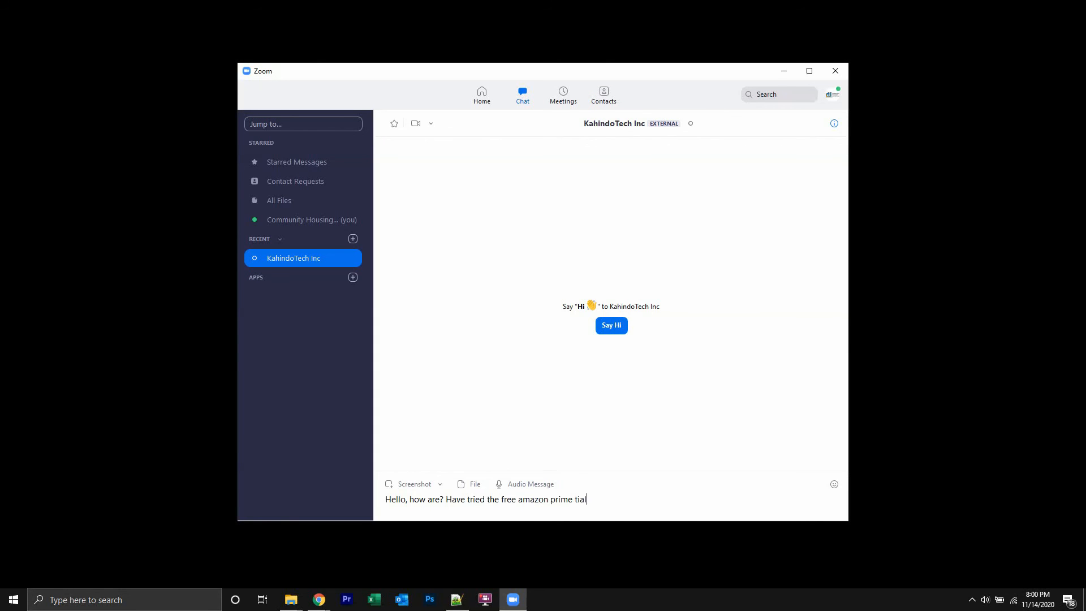
pyautogui.press('Backspace')
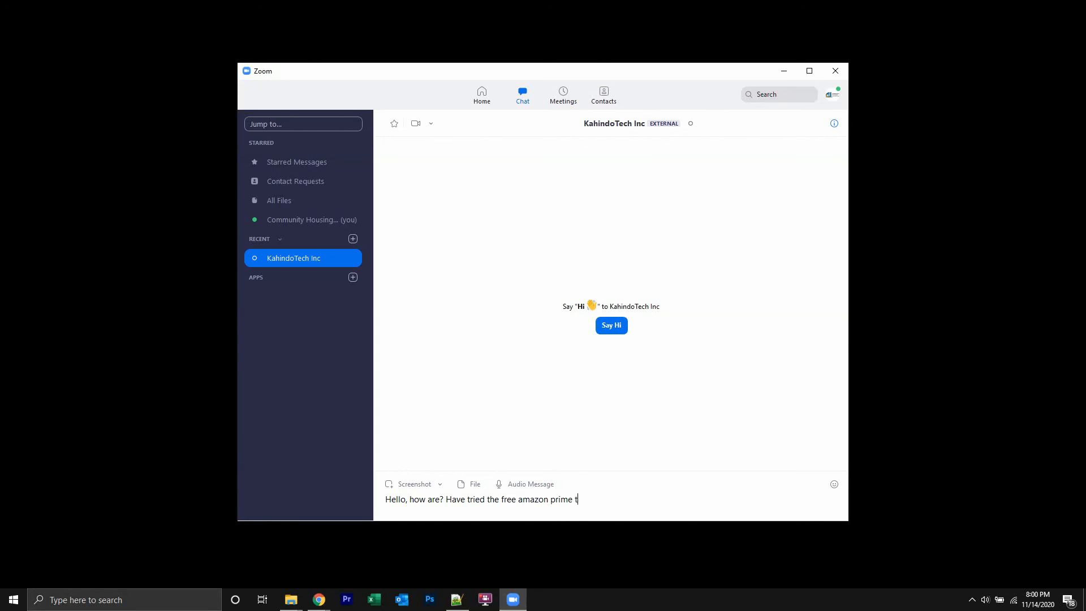